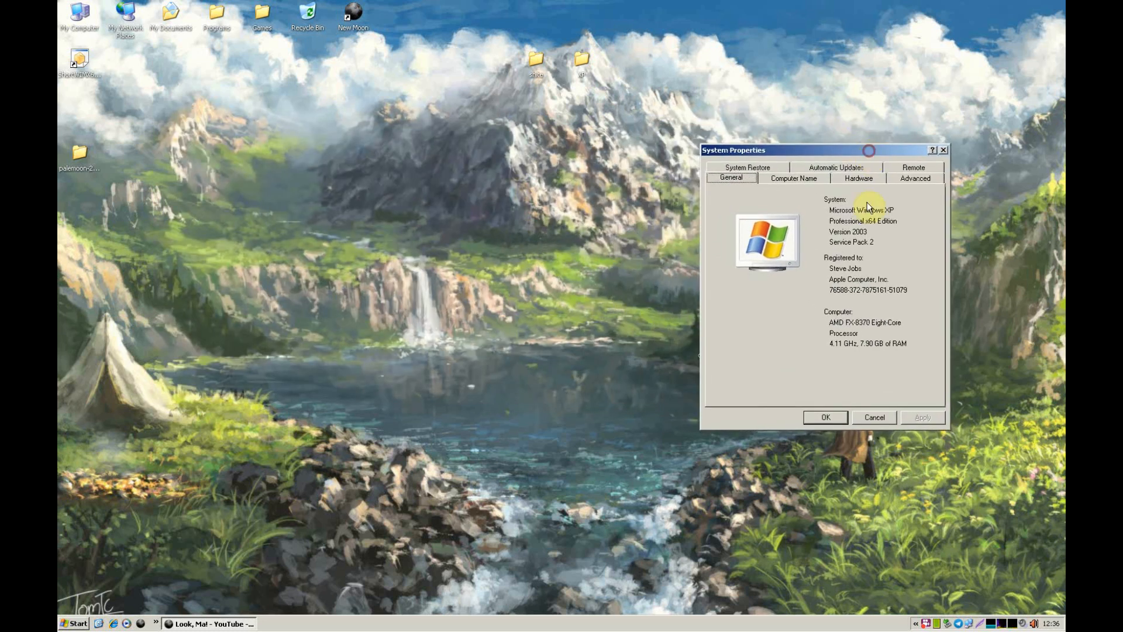
Step: Dismiss the Windows XP System Properties dialog after reviewing the system details
left_click(874, 416)
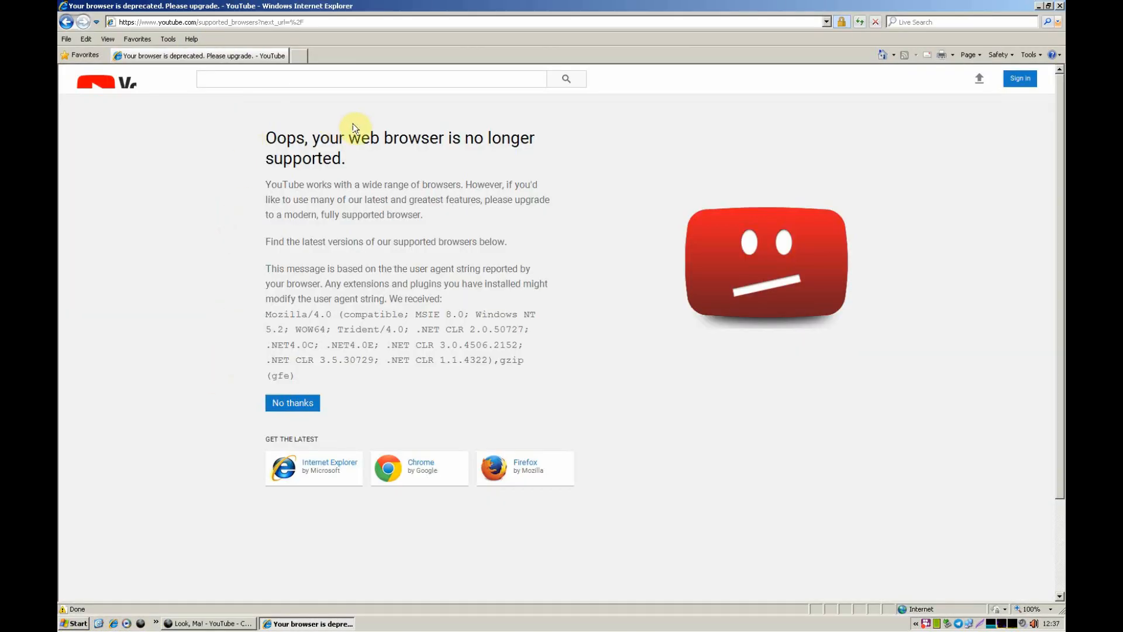
mouse_move(690, 183)
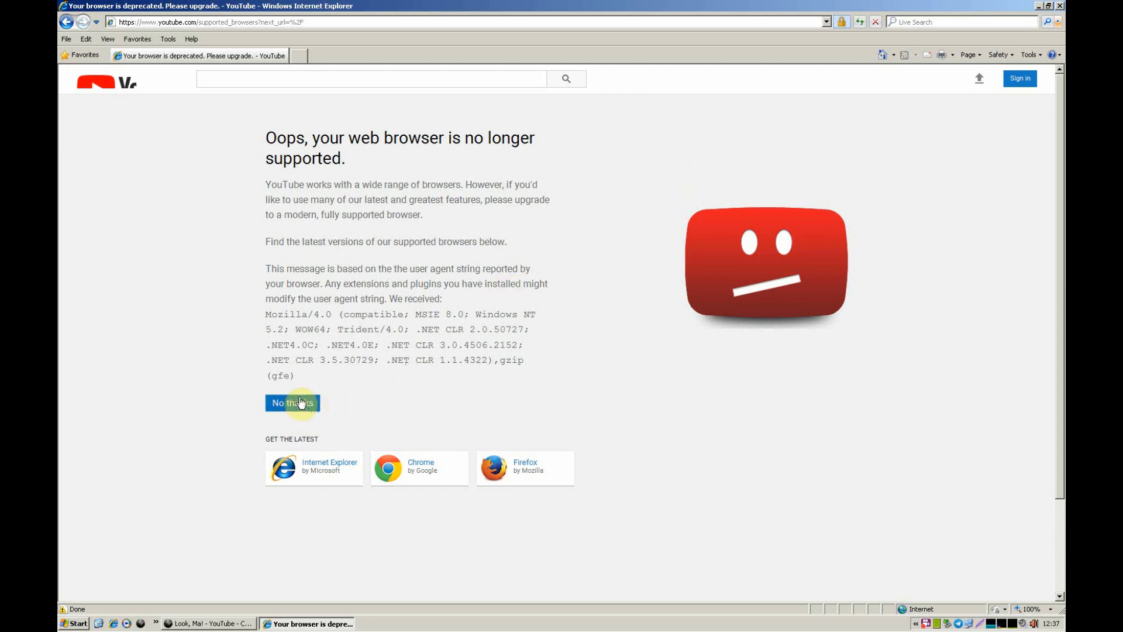
Step: Decline YouTube's unsupported-browser notice with 'No thanks' and continue to the Radar Love video
left_click(291, 402)
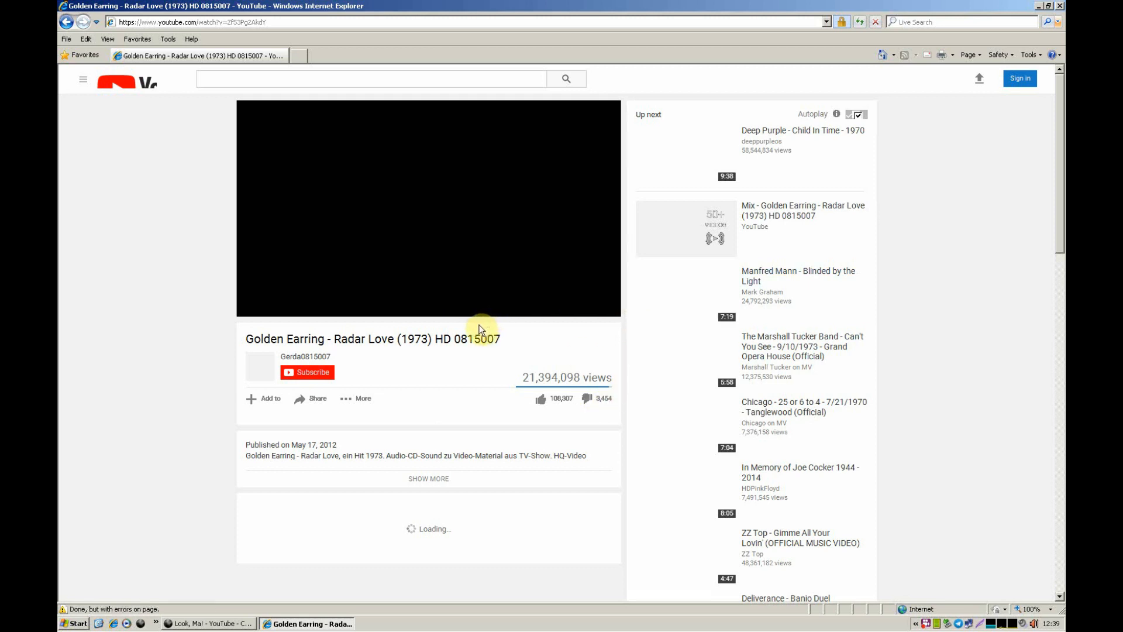
mouse_move(496, 308)
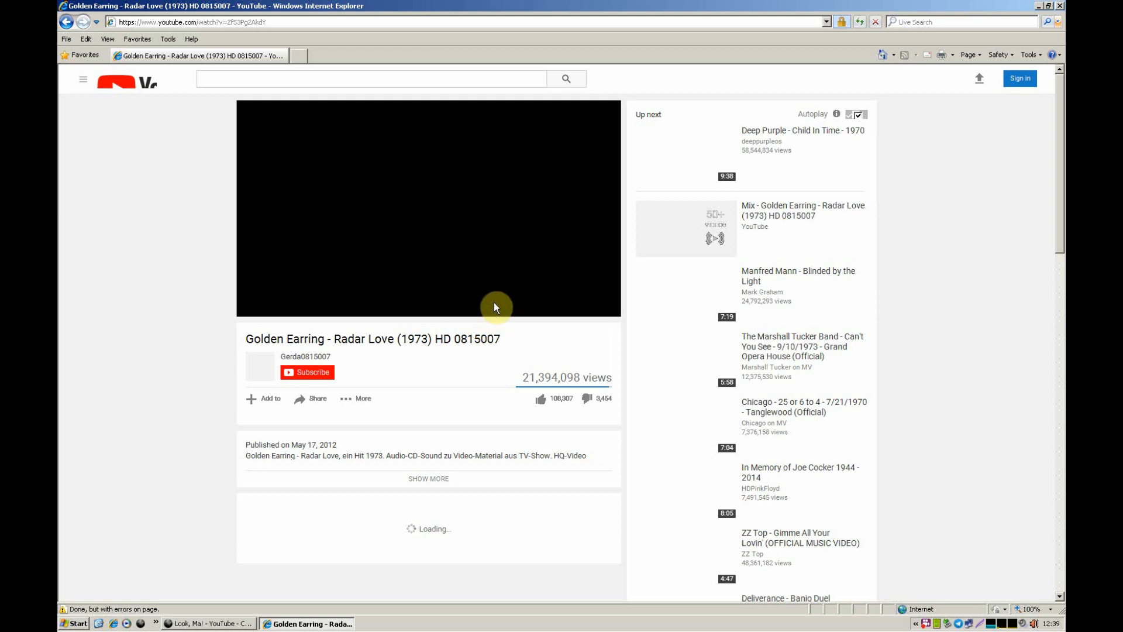
mouse_move(452, 293)
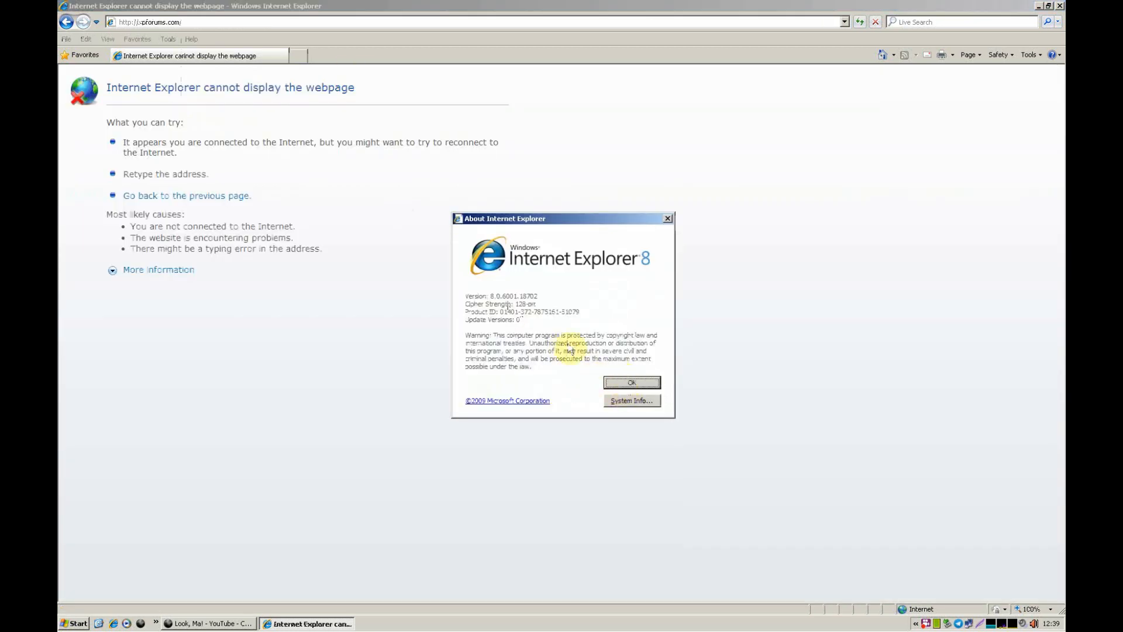
Step: Close About Internet Explorer, review the Advanced tab of Internet Options, and cancel without changes
left_click(630, 381)
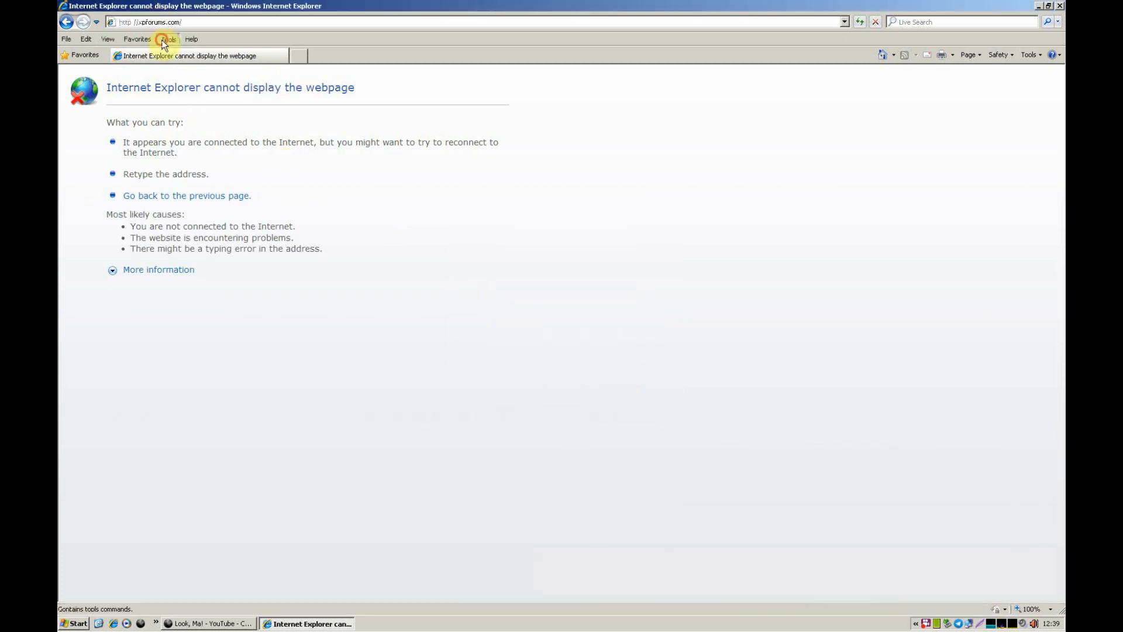
left_click(167, 38)
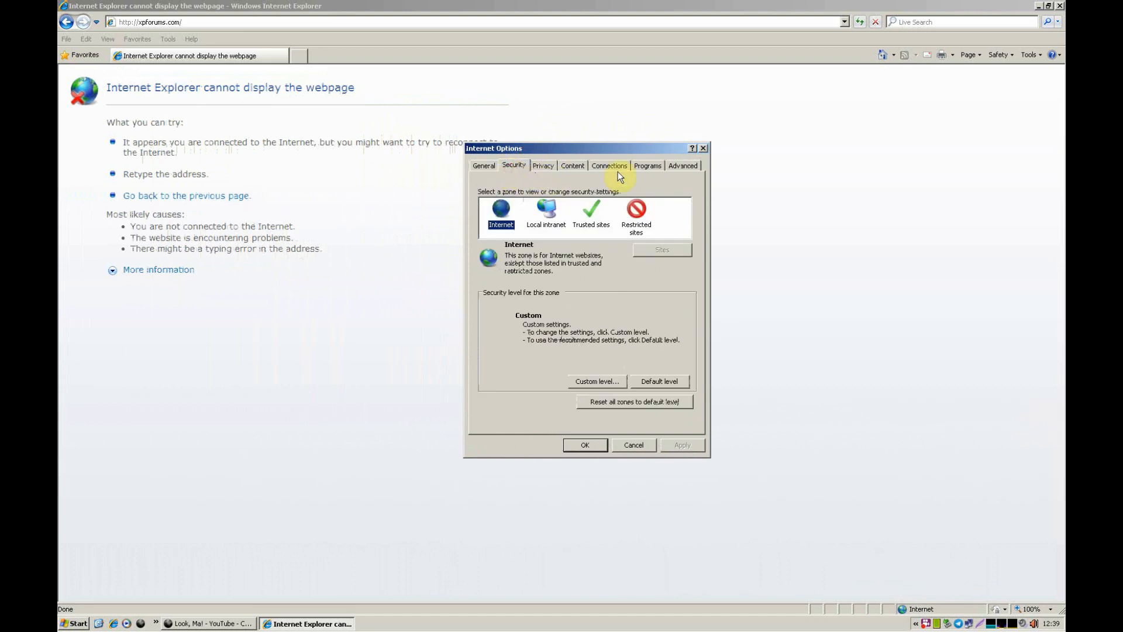
left_click(681, 165)
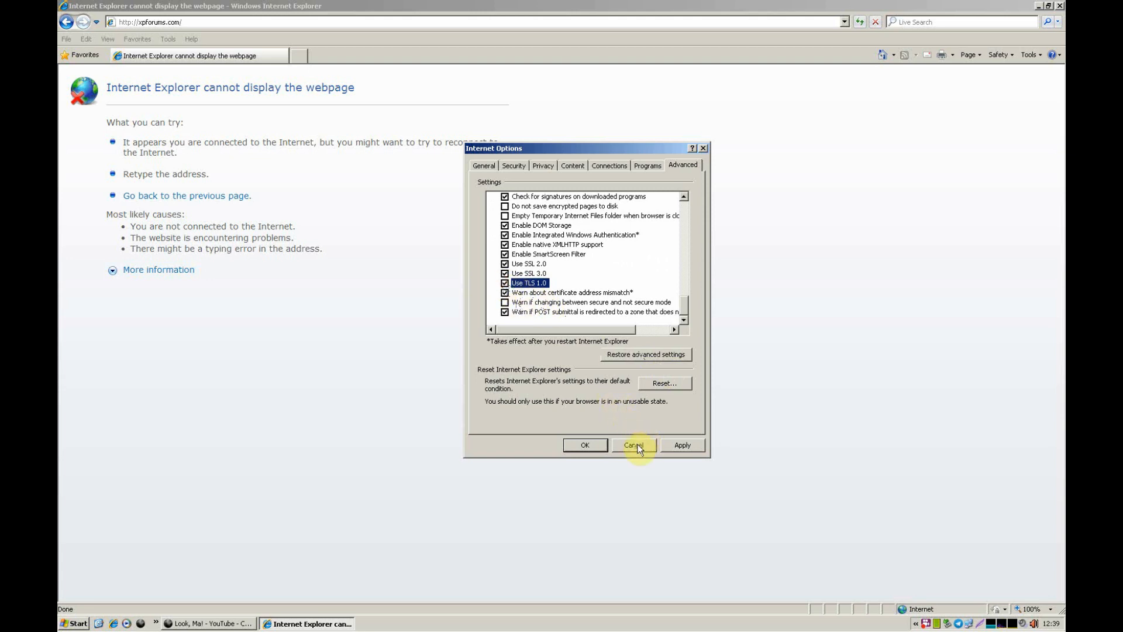
left_click(632, 444)
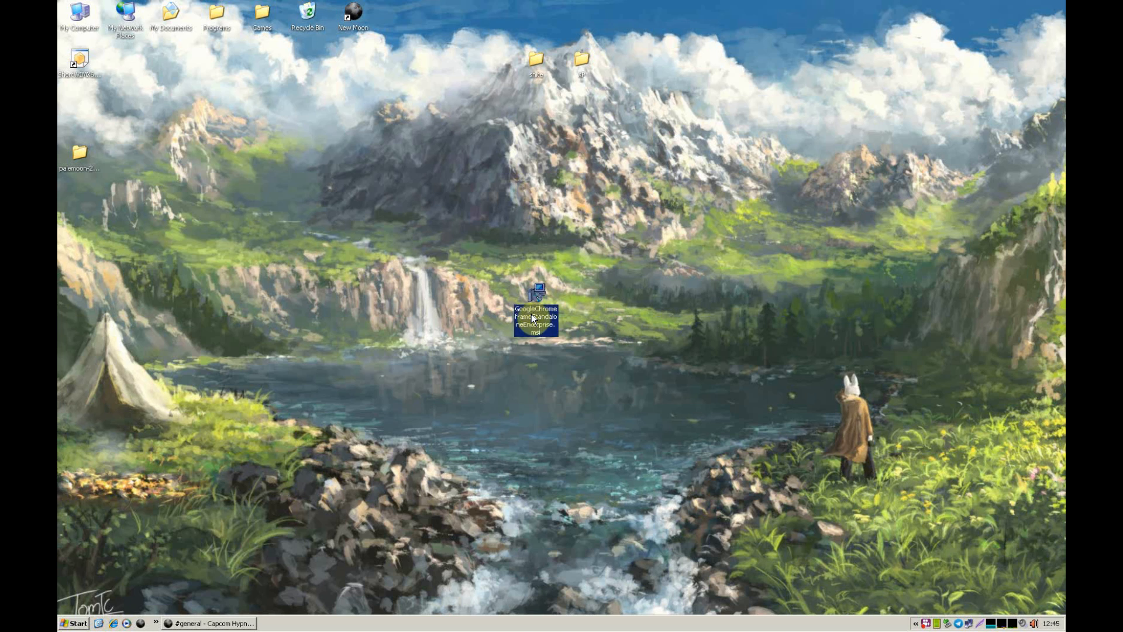
Step: Run GoogleChromeframeStandaloneEnterprise.msi from the desktop, then delete the installer file
double_click(536, 320)
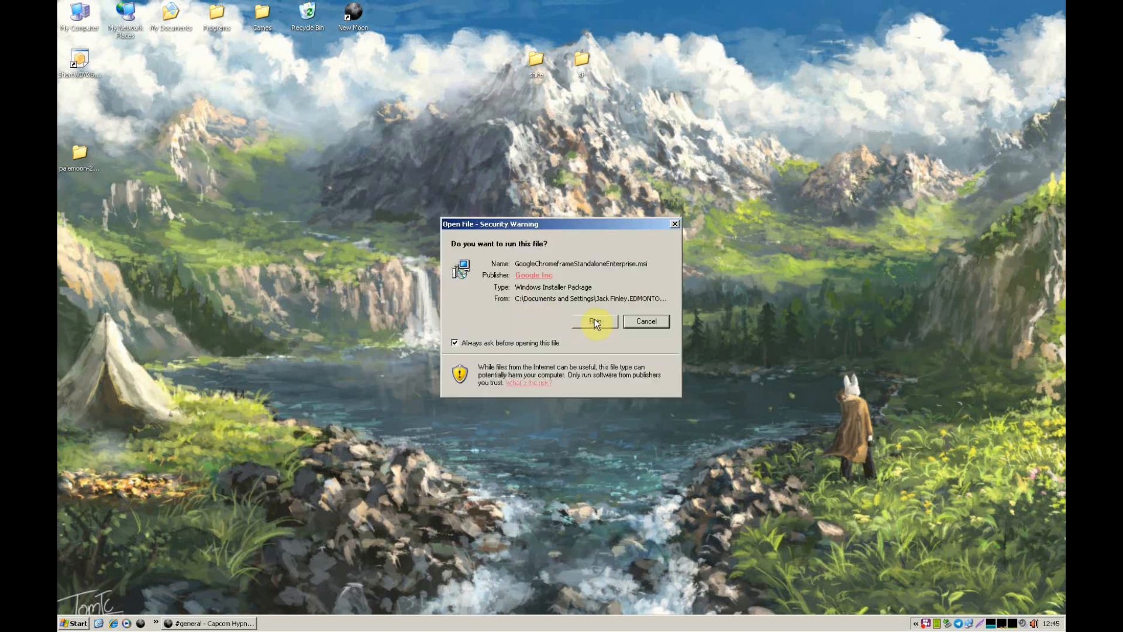
left_click(595, 321)
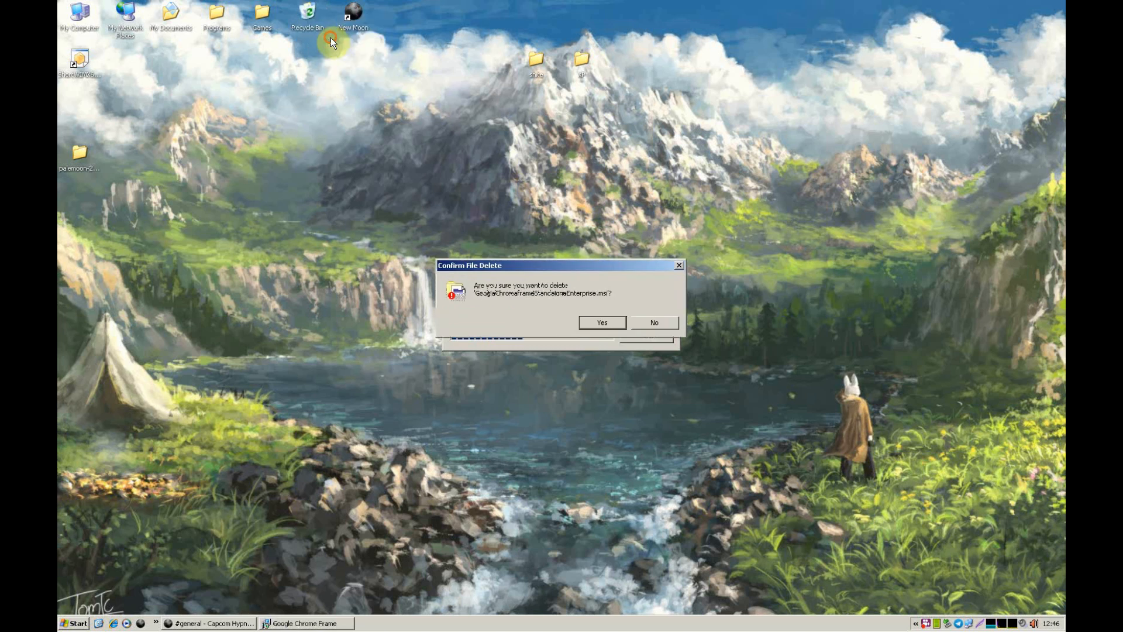
left_click(601, 322)
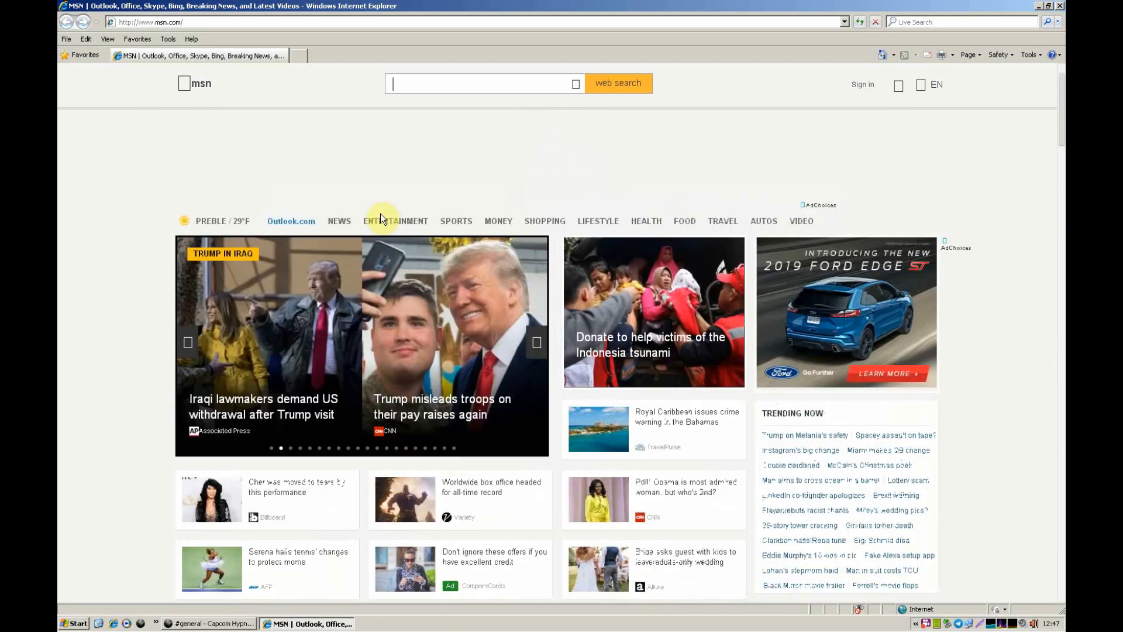
Step: Navigate to xpforums.com, then load 'msfn' in a second browser tab
left_click(151, 21)
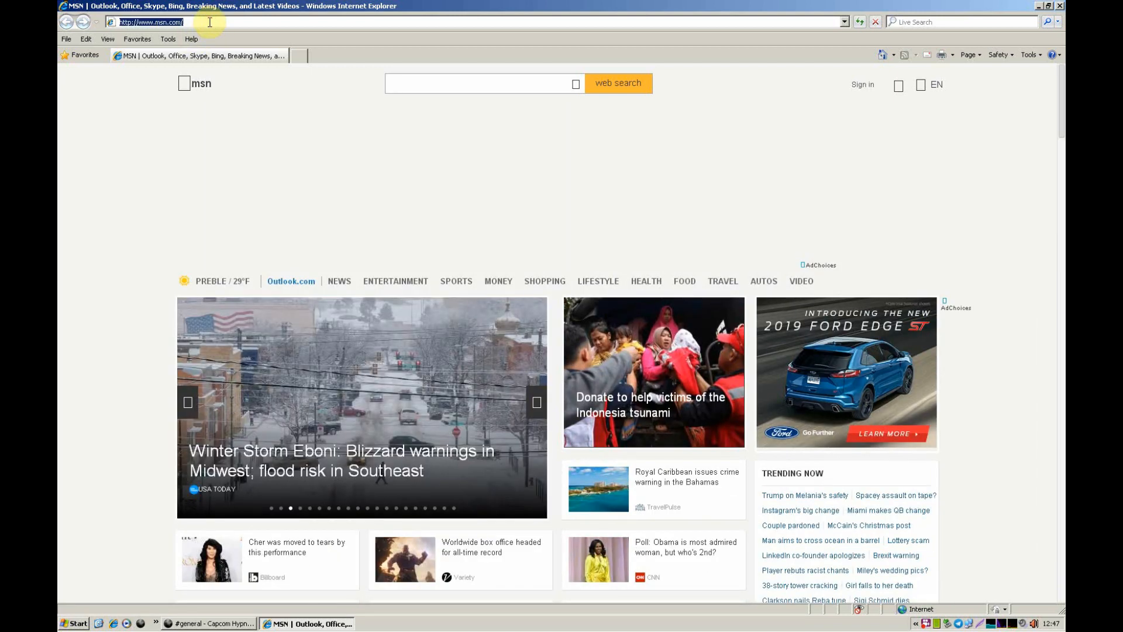
type("xpforums.com")
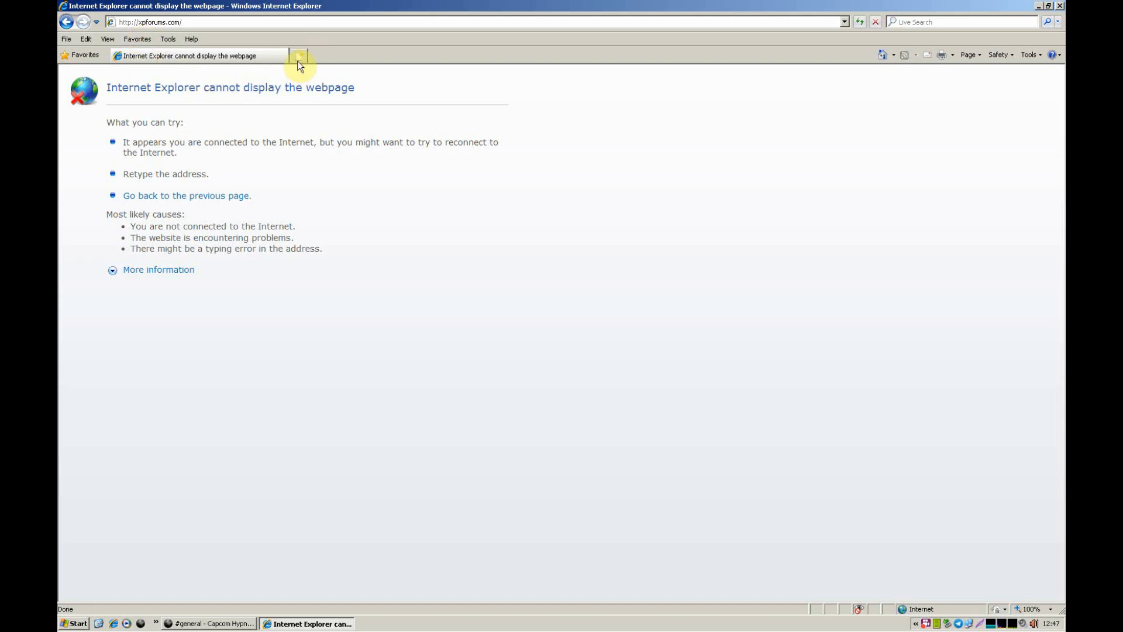
left_click(299, 56)
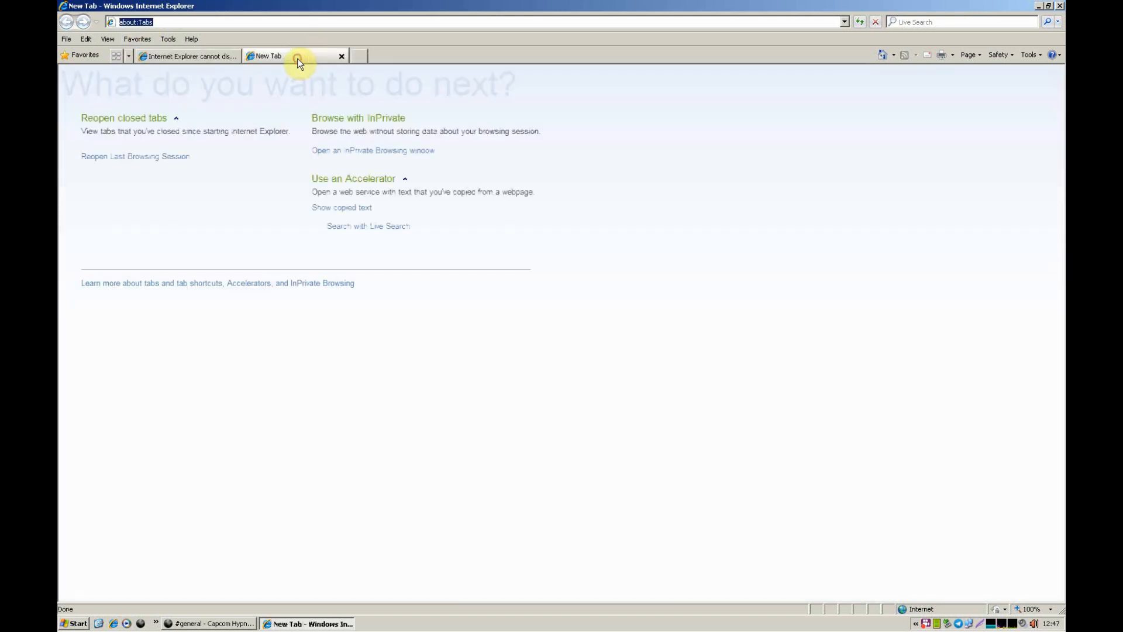
type("msfn")
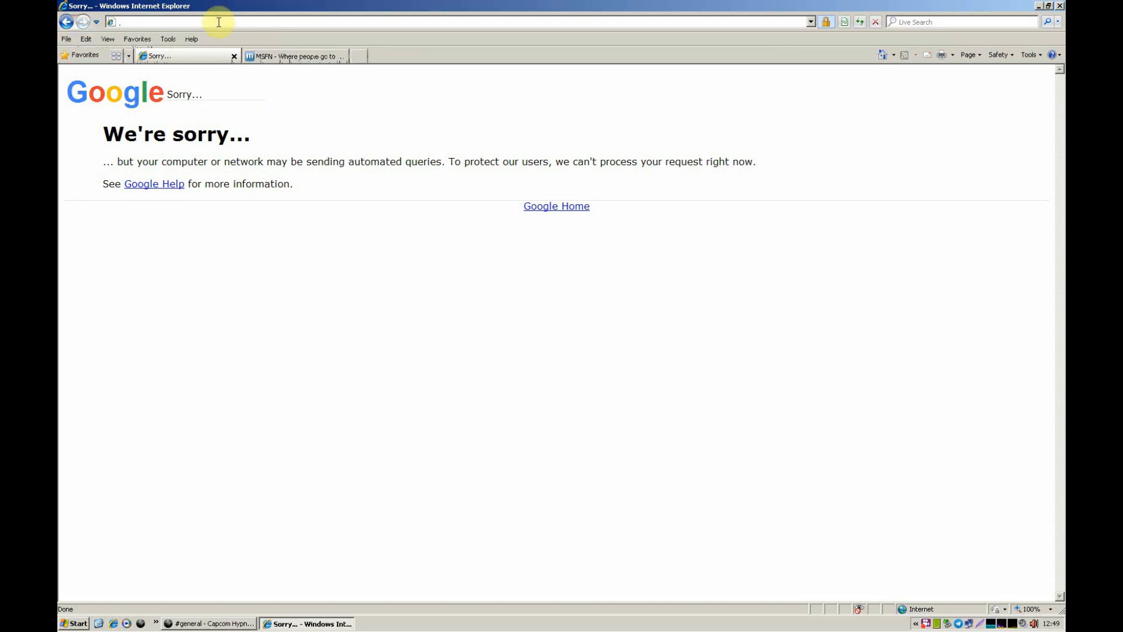
type("https://www.youtube.com/watch?v=JHjUHHsv2WE")
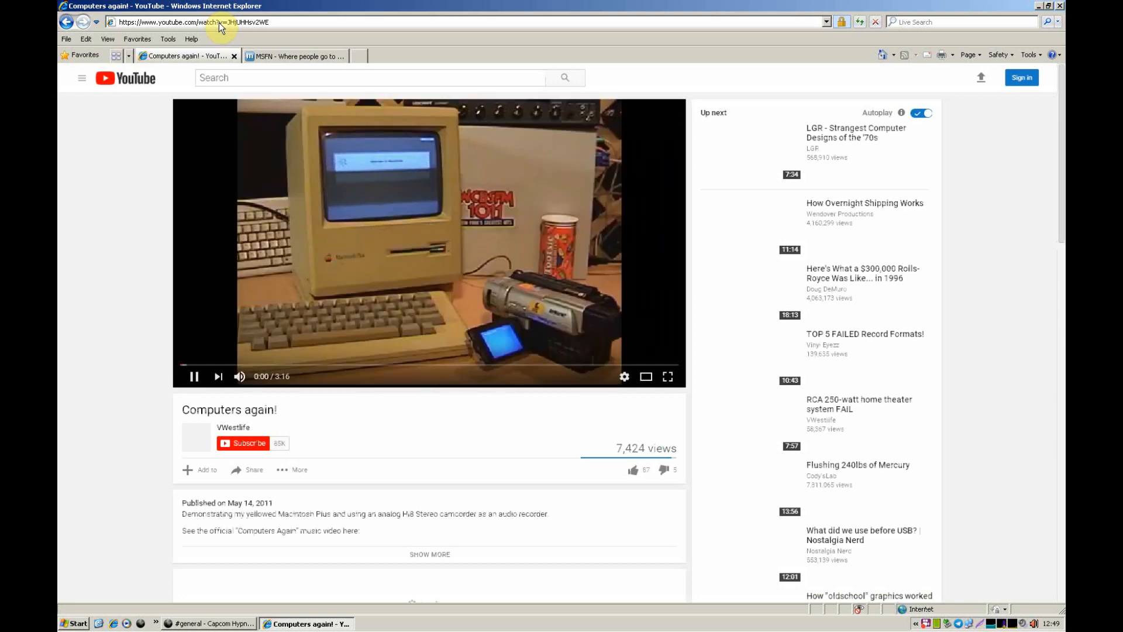
left_click(191, 38)
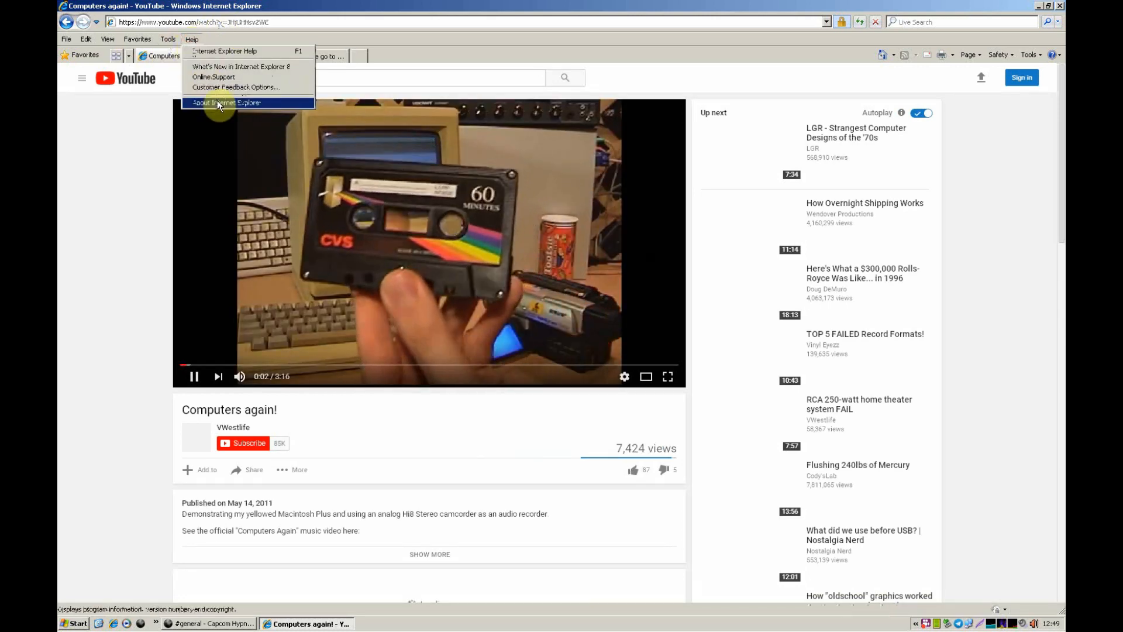
left_click(222, 103)
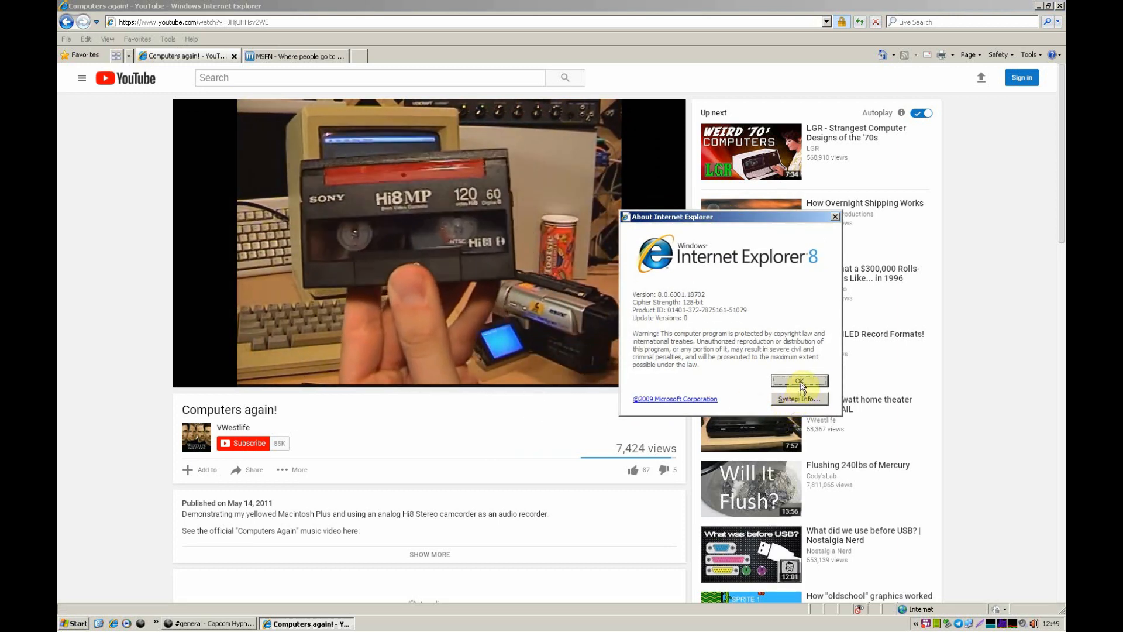
left_click(799, 380)
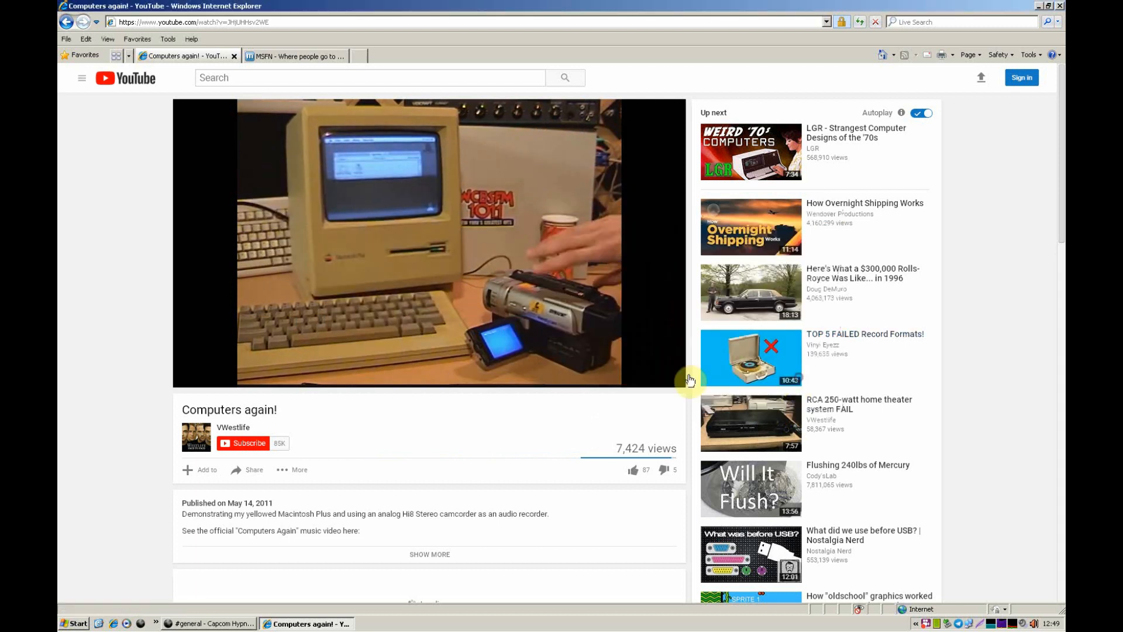
scroll("down", 3)
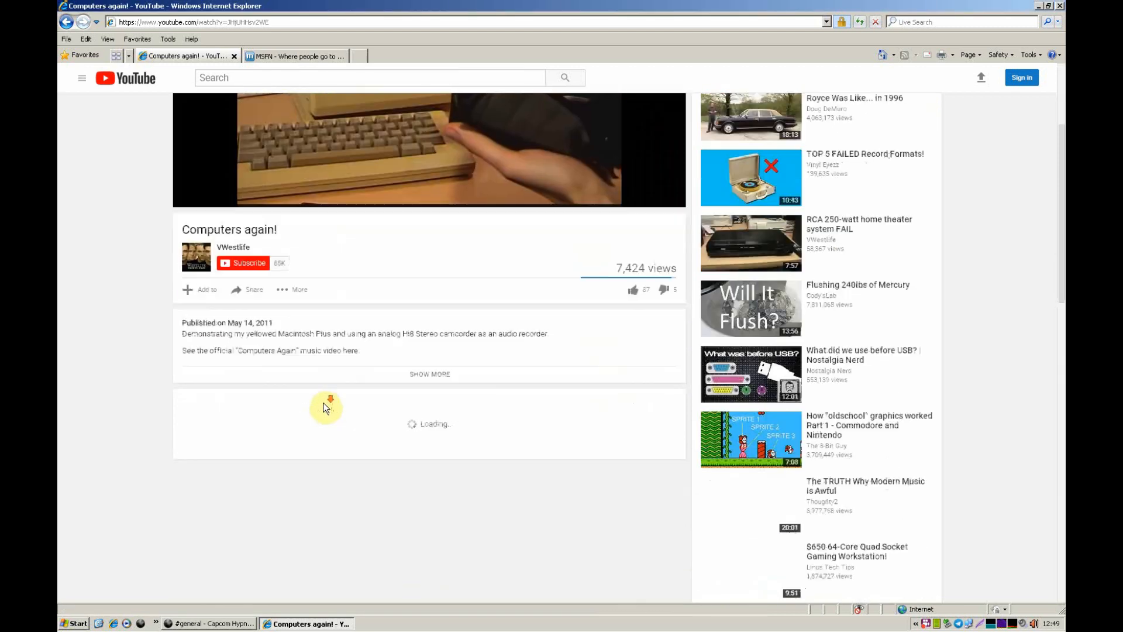
scroll("down", 3)
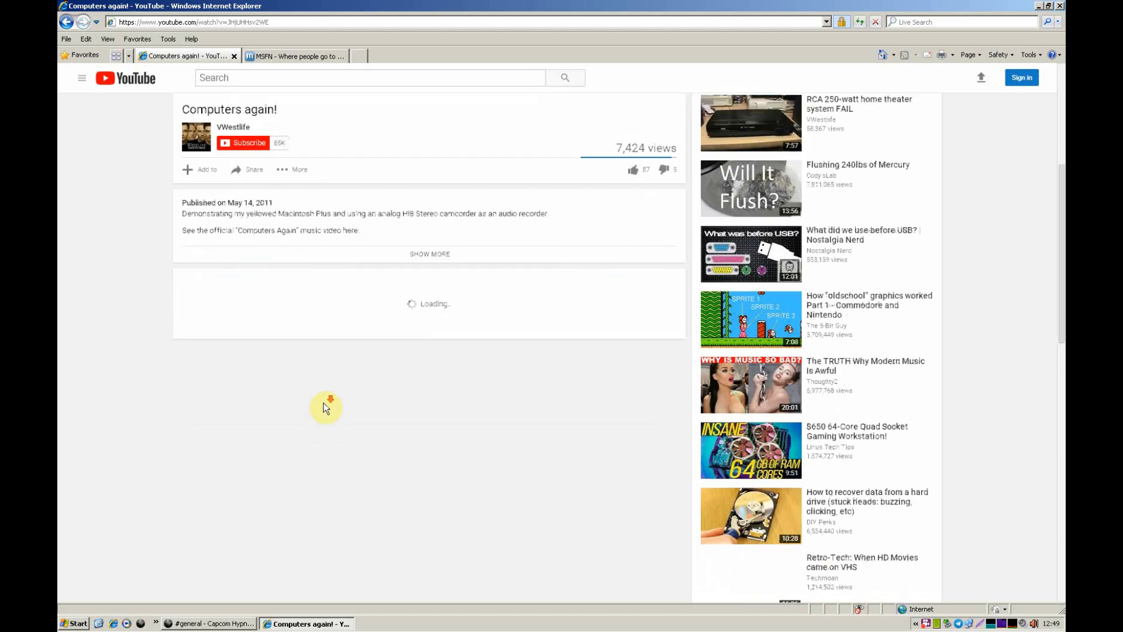
scroll("down", 3)
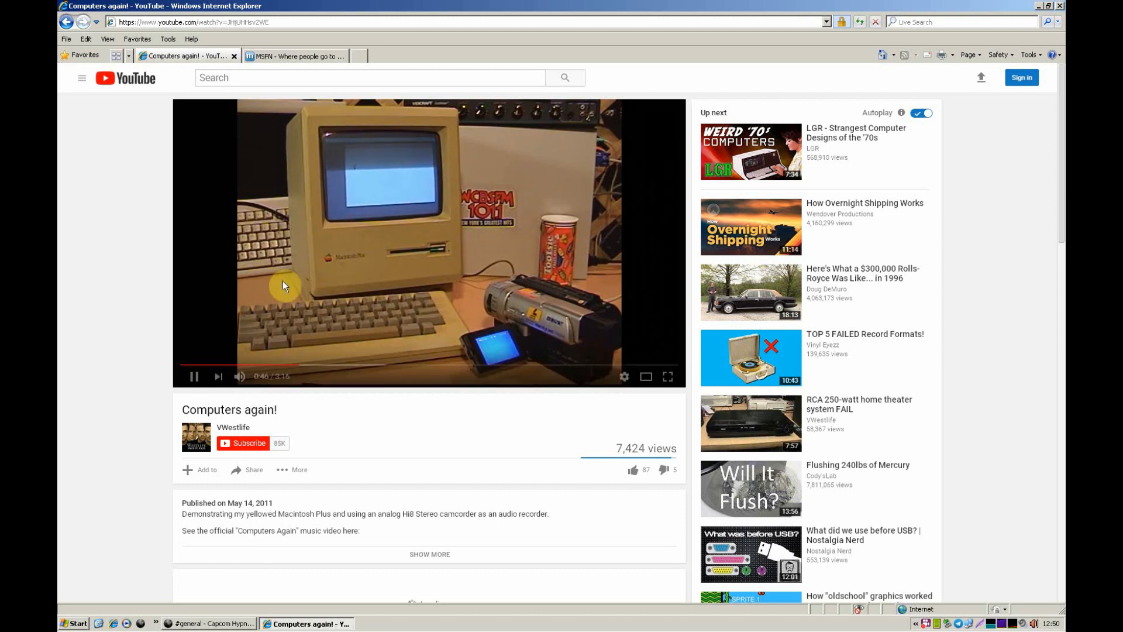
scroll("down", 3)
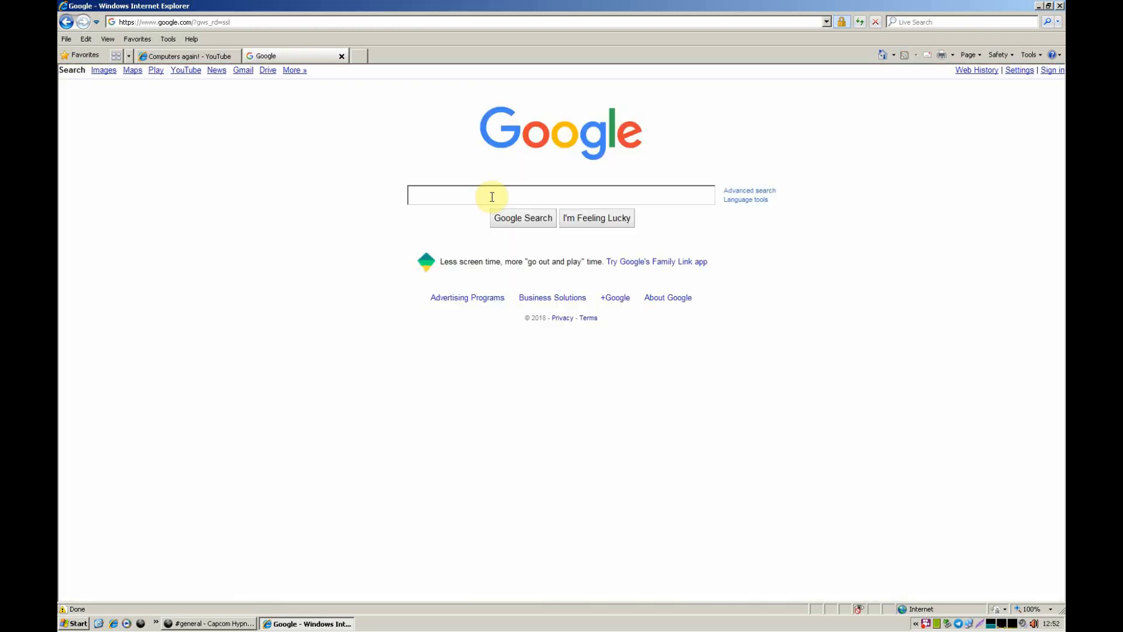
Step: Search Google for 'my useragent', open my-user-agent.com and select the Chrome Frame 32.0.1700 string
type("my useragent")
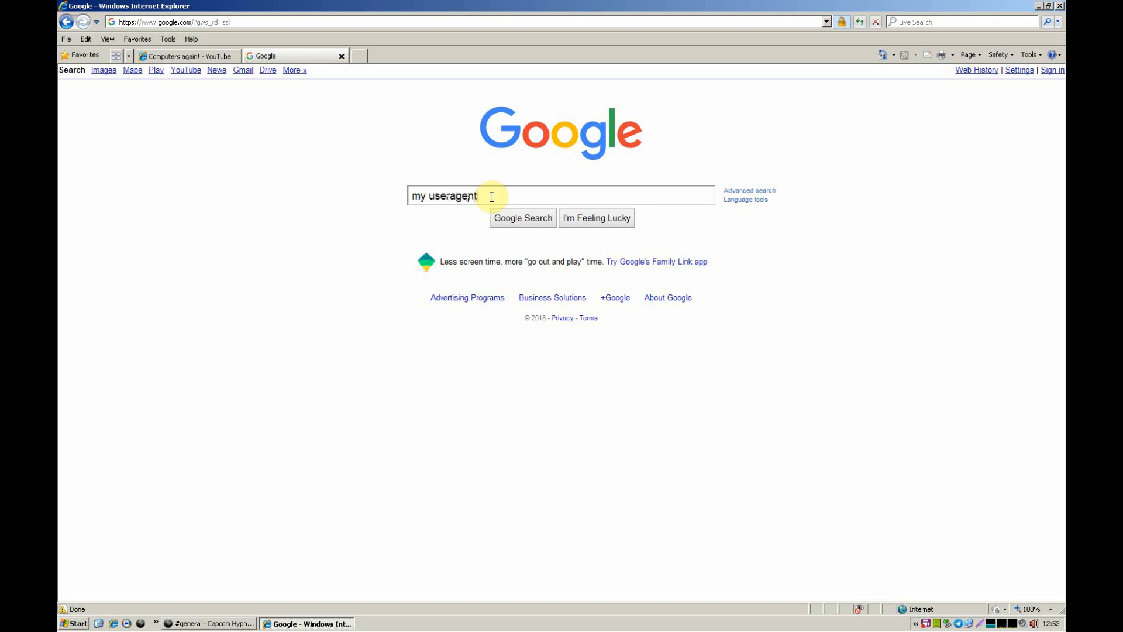
left_click(522, 217)
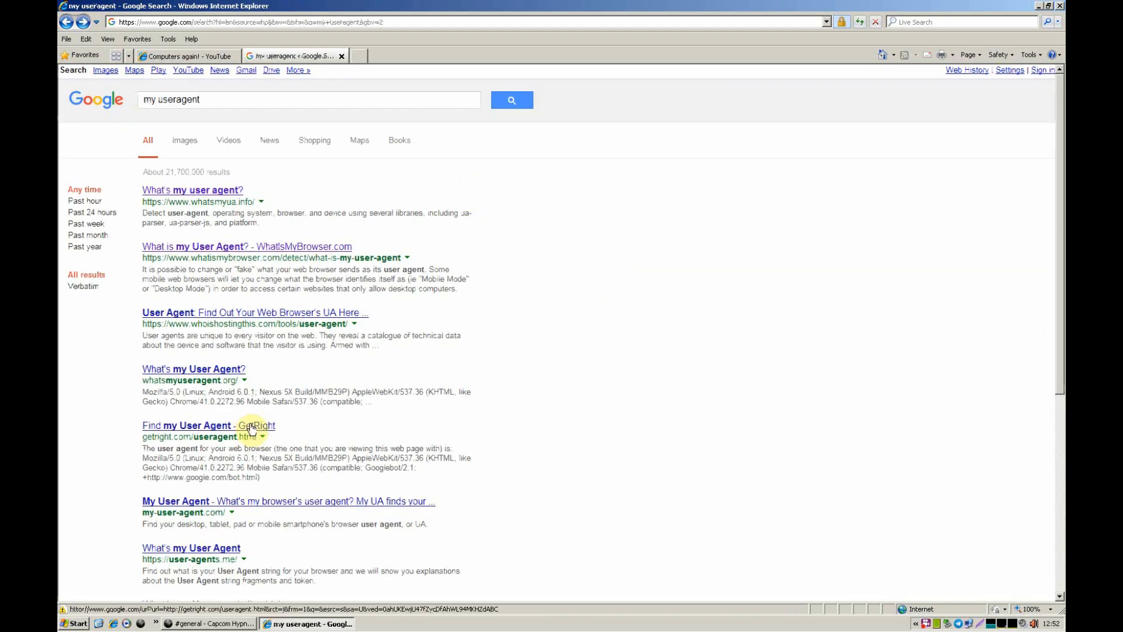
left_click(287, 501)
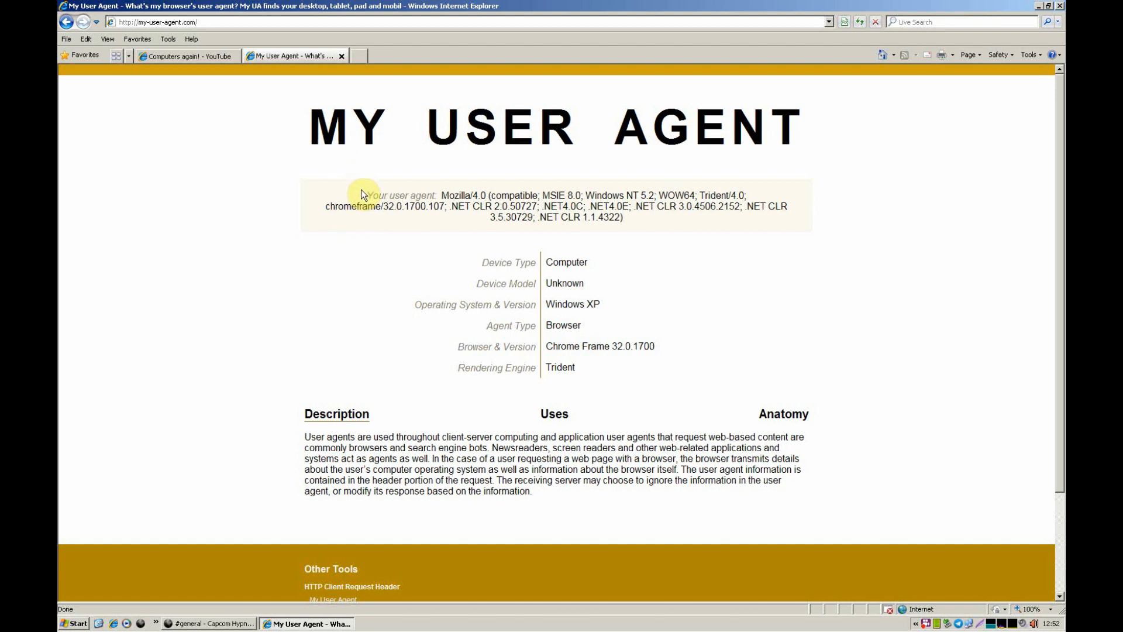
left_click_drag(364, 196, 725, 213)
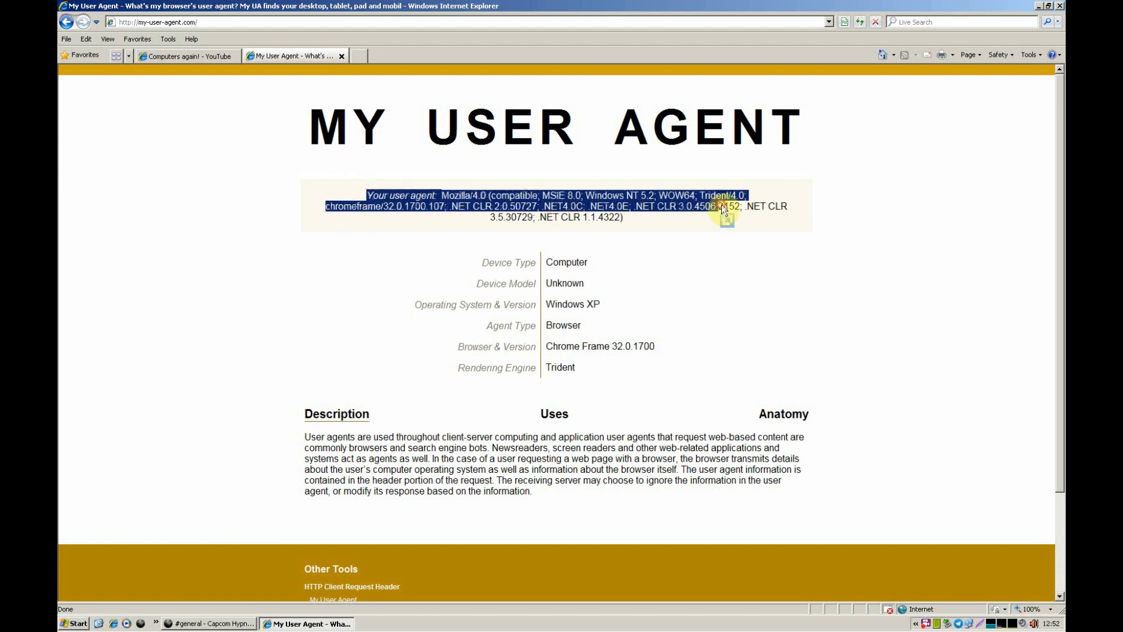
double_click(336, 205)
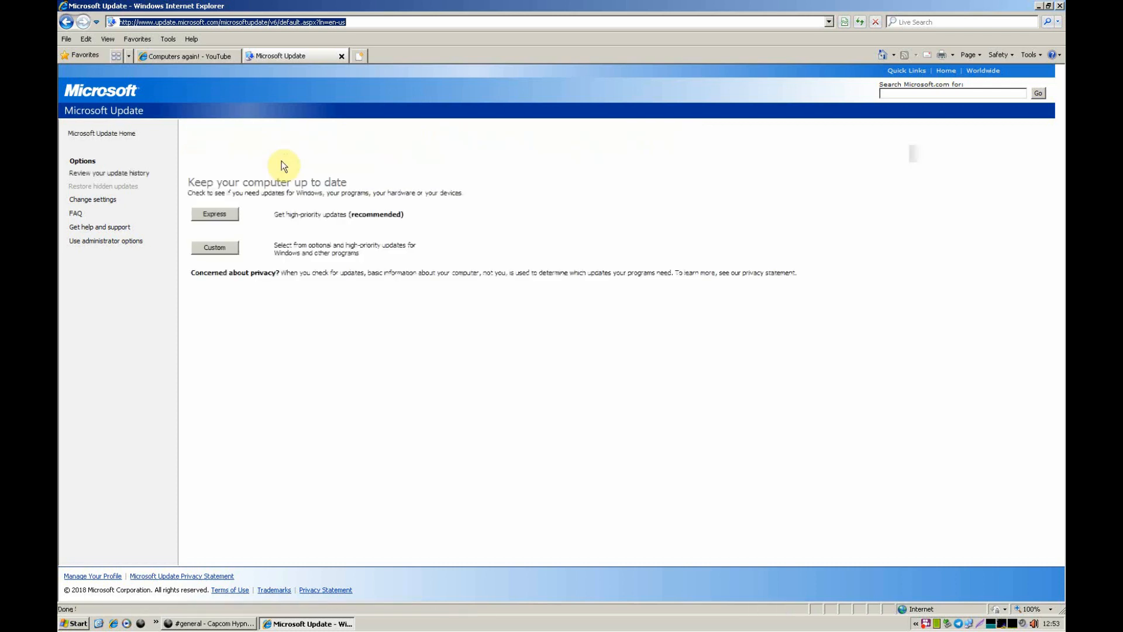
Step: Start an Express check in Microsoft Update, then close its tab leaving the YouTube video
left_click(213, 213)
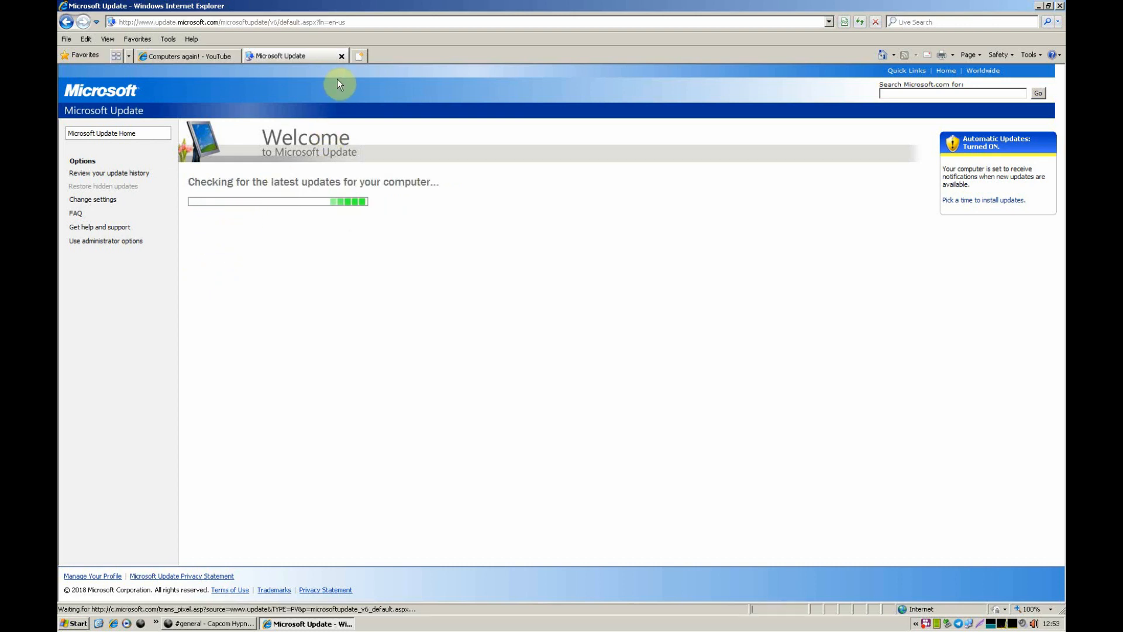
left_click(185, 56)
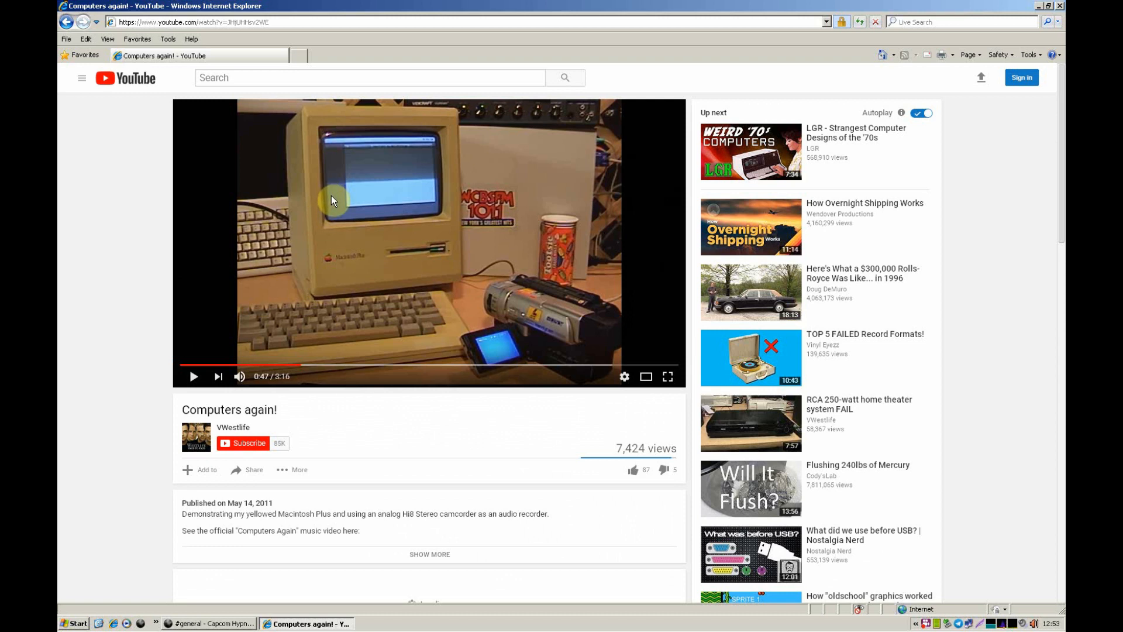
mouse_move(560, 252)
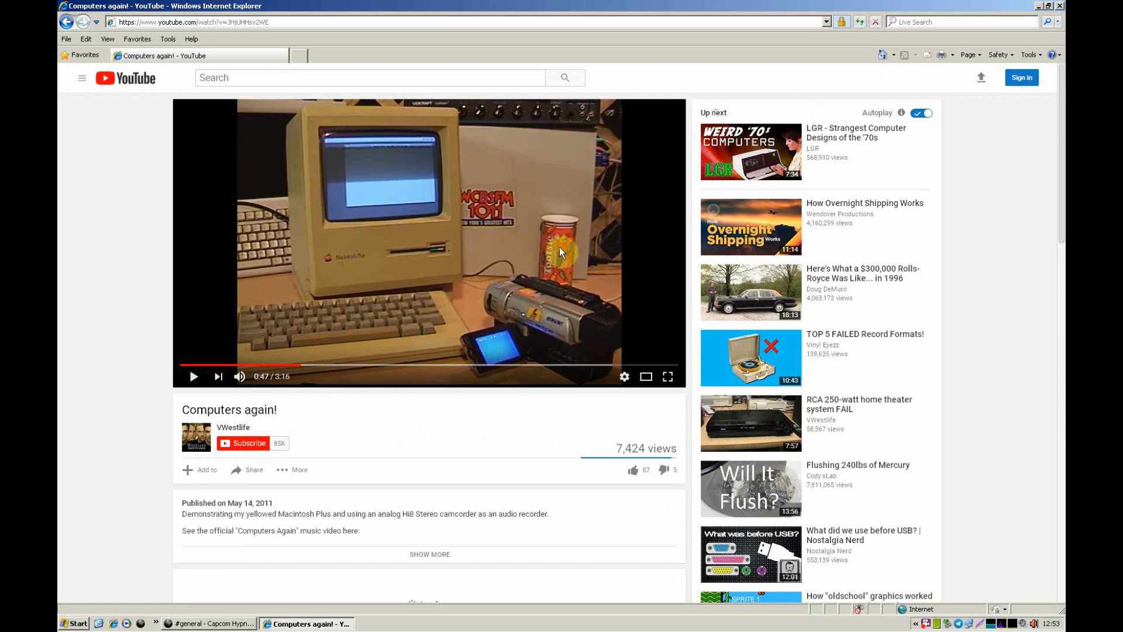
mouse_move(569, 243)
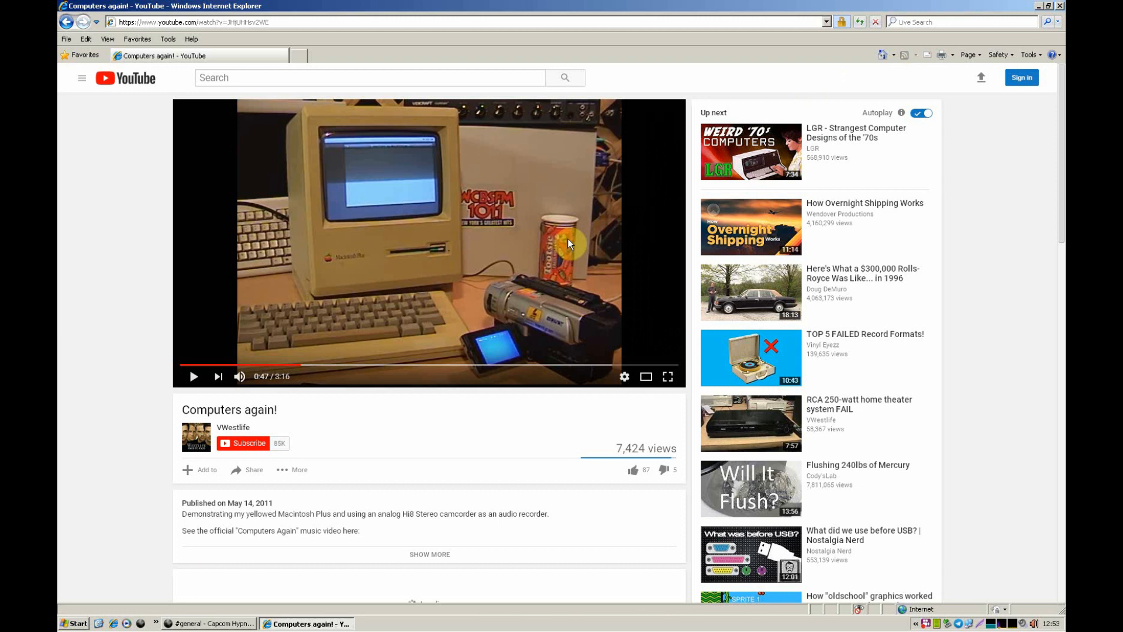